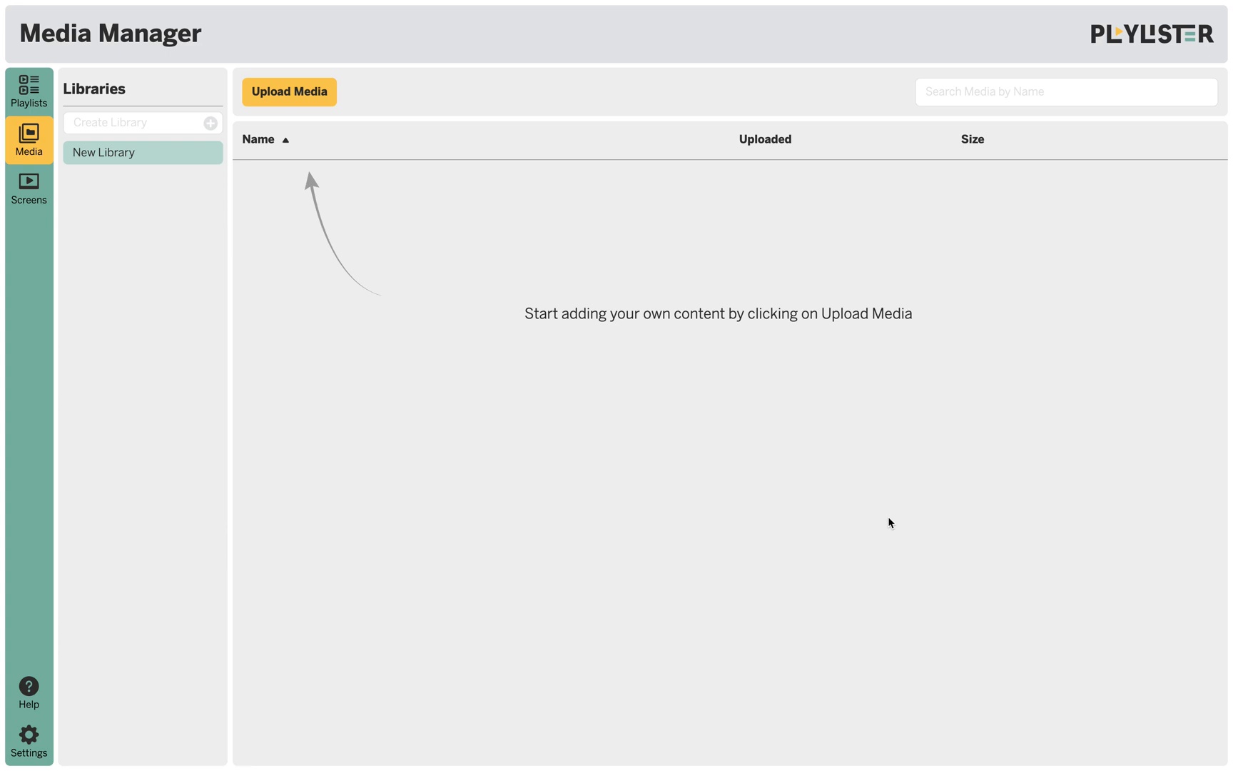
pyautogui.moveTo(314, 284)
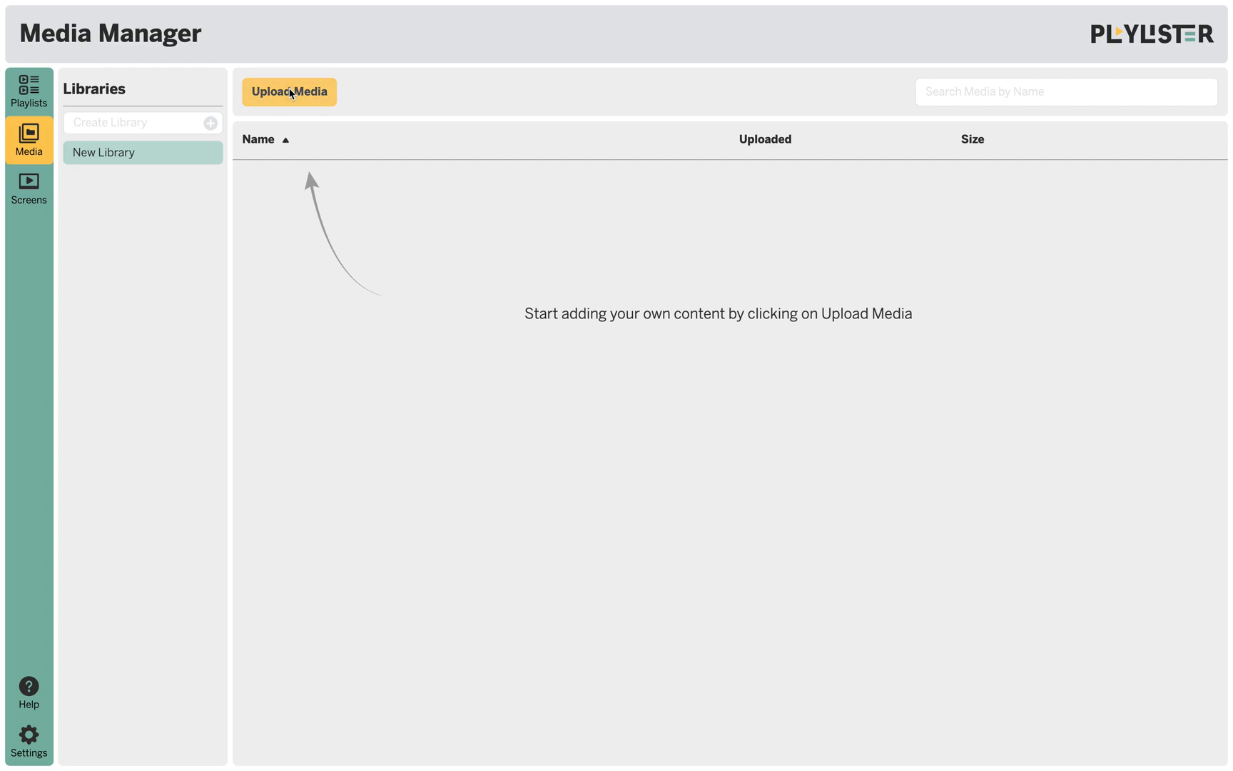
# Upload Untitled-3.jpg from the Desktop into New Library.
pyautogui.click(290, 92)
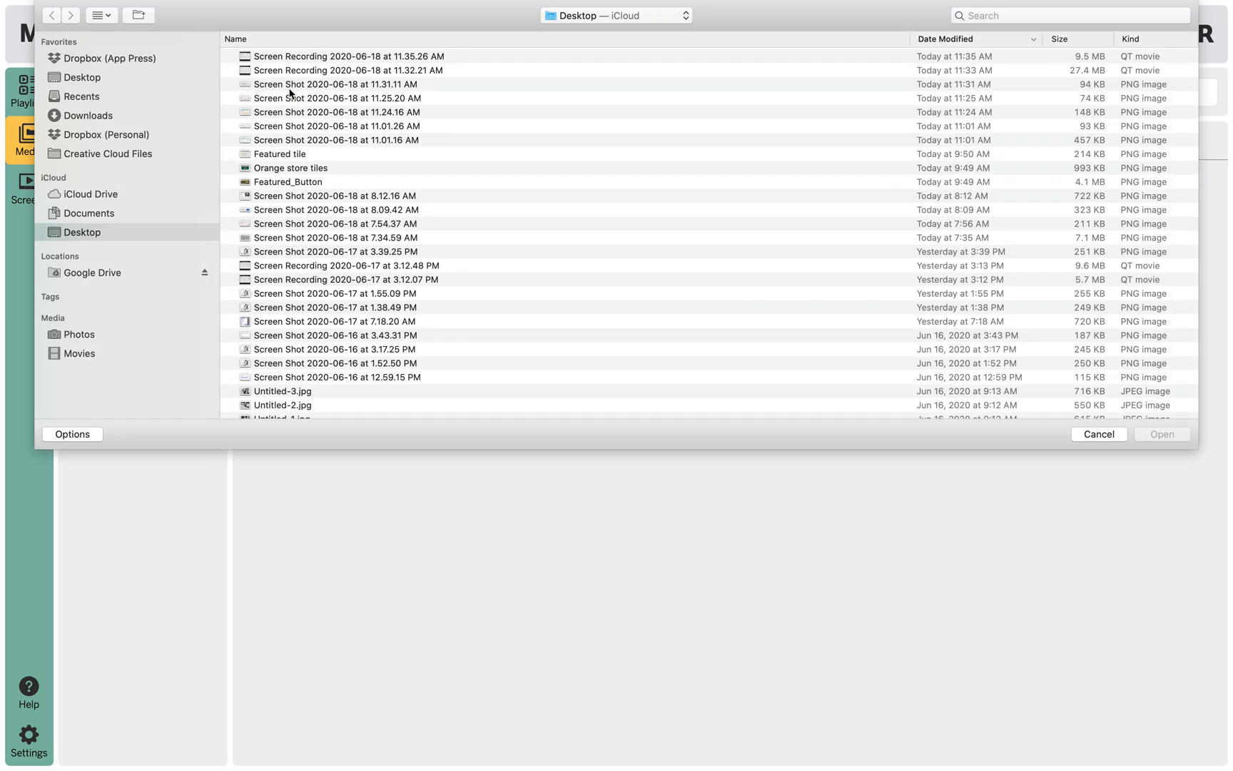
pyautogui.click(283, 407)
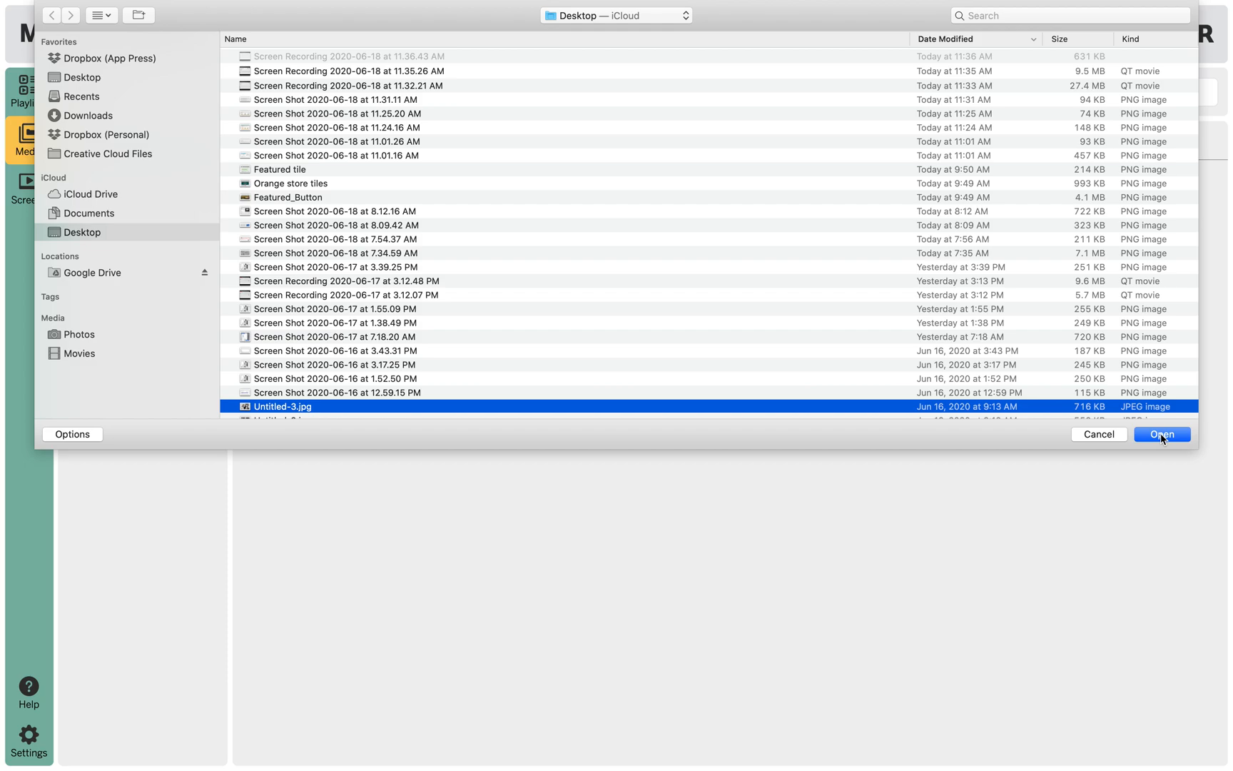
pyautogui.click(1162, 433)
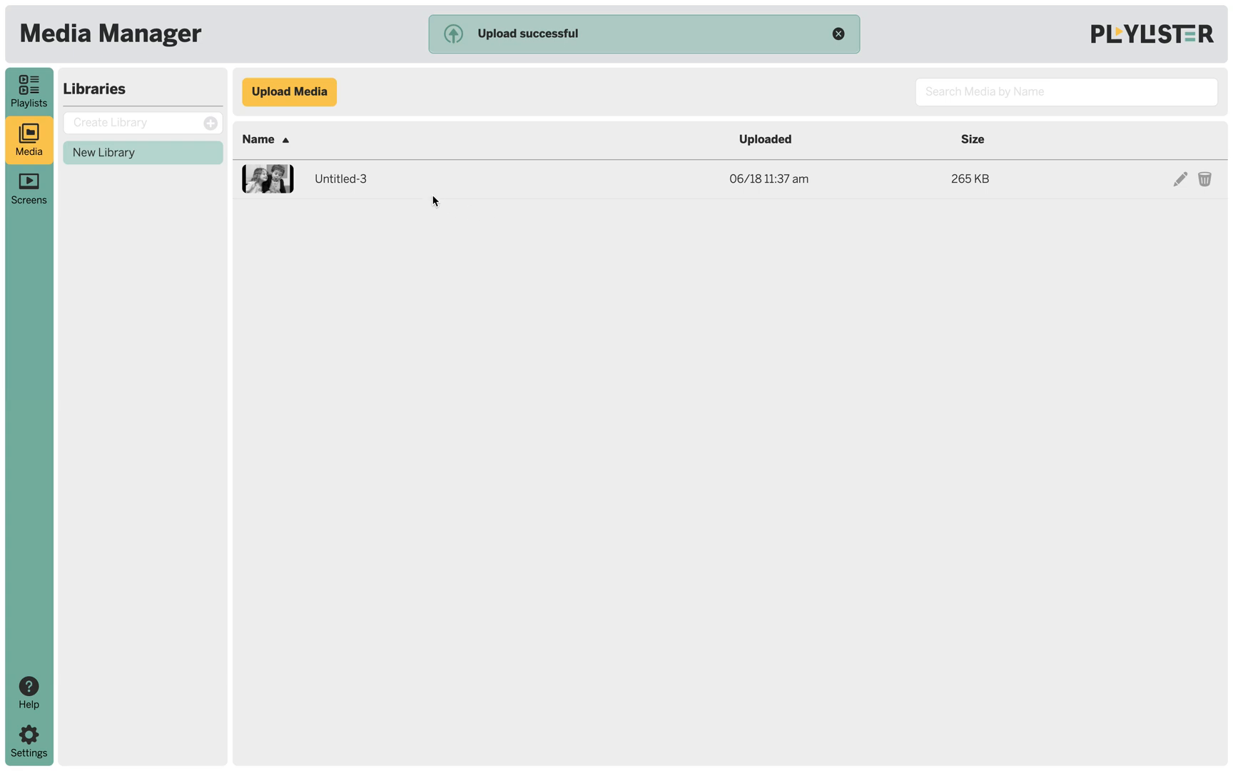
pyautogui.moveTo(267, 179)
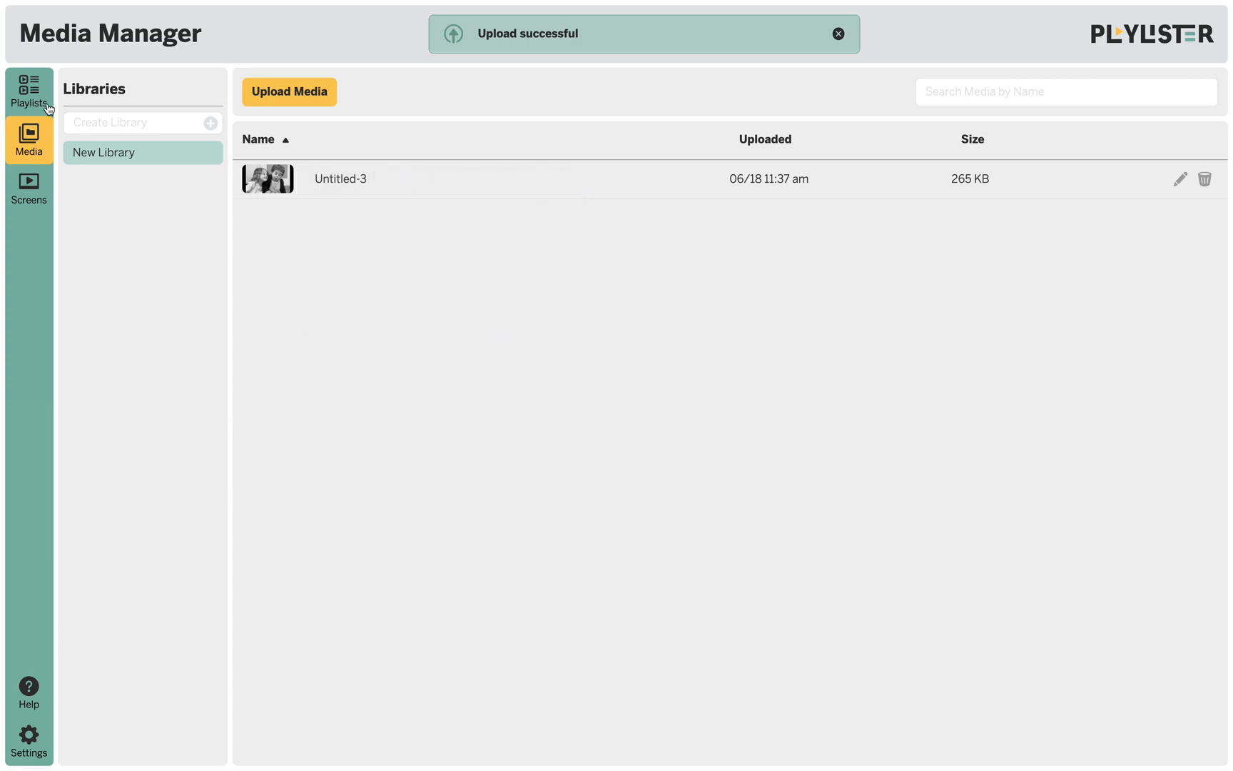
# After Untitled-3 finishes uploading (265 KB), move to the Playlists area.
pyautogui.click(28, 91)
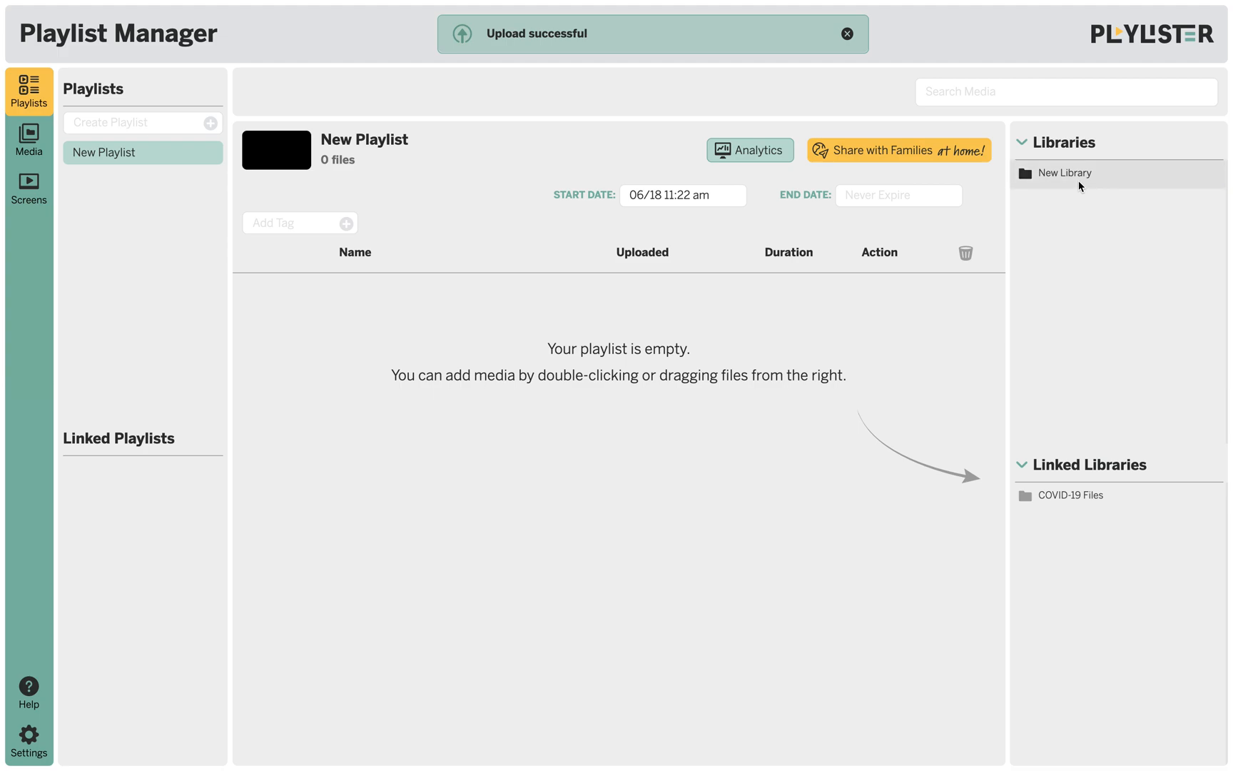
# Expand New Library in the right panel to reach the Untitled-3 image.
pyautogui.click(1065, 172)
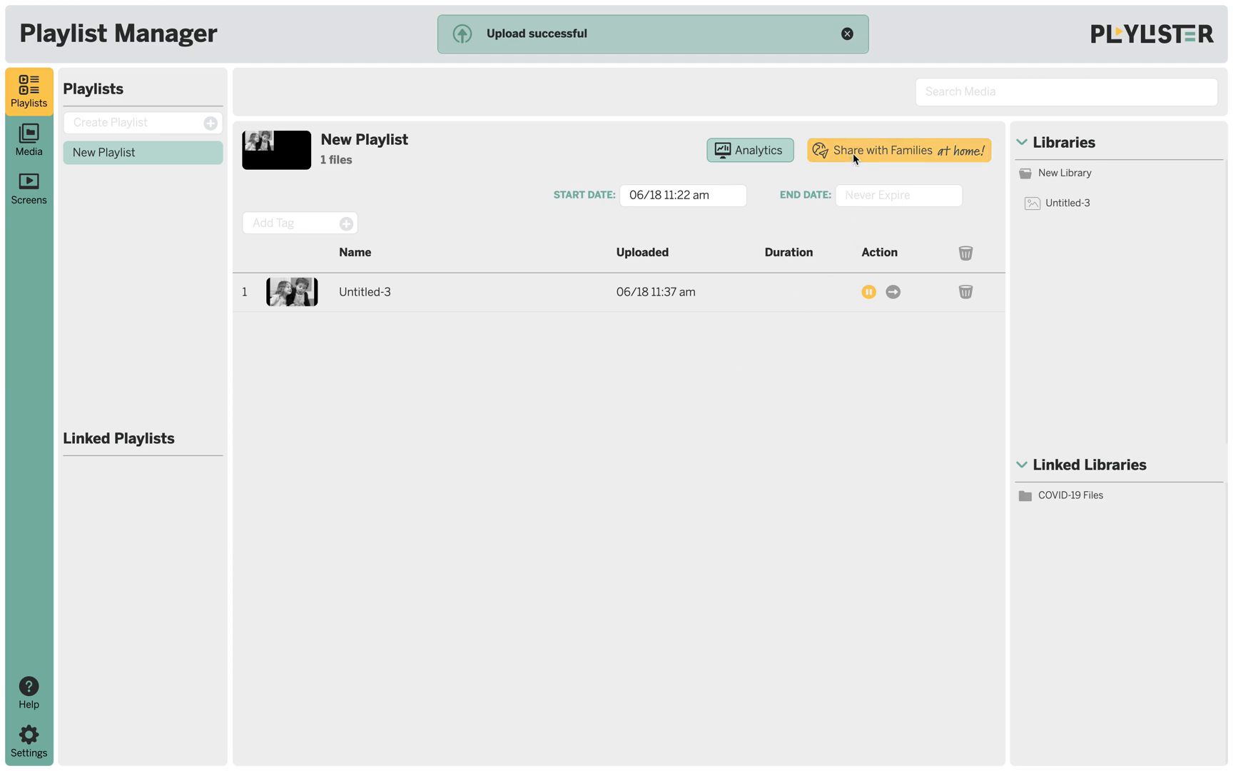
# Enable at-home sharing for New Playlist and copy its share link.
pyautogui.click(898, 150)
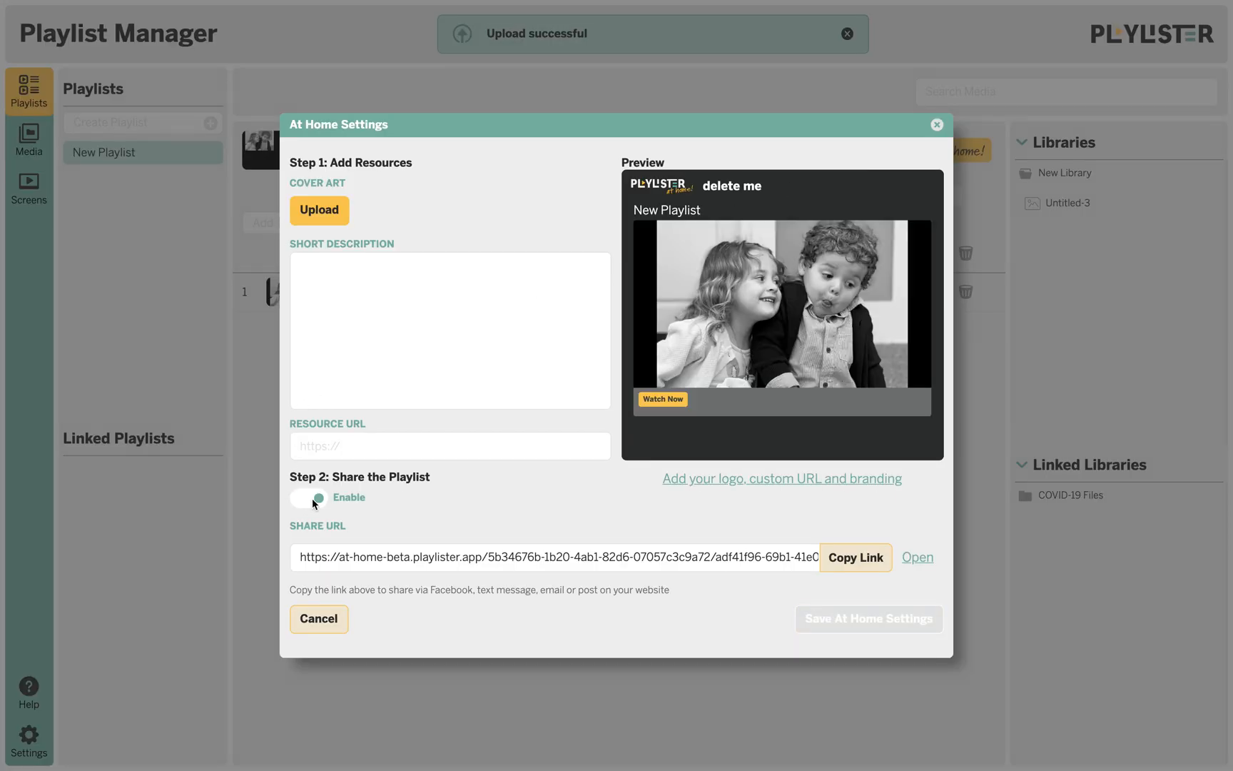
pyautogui.click(855, 557)
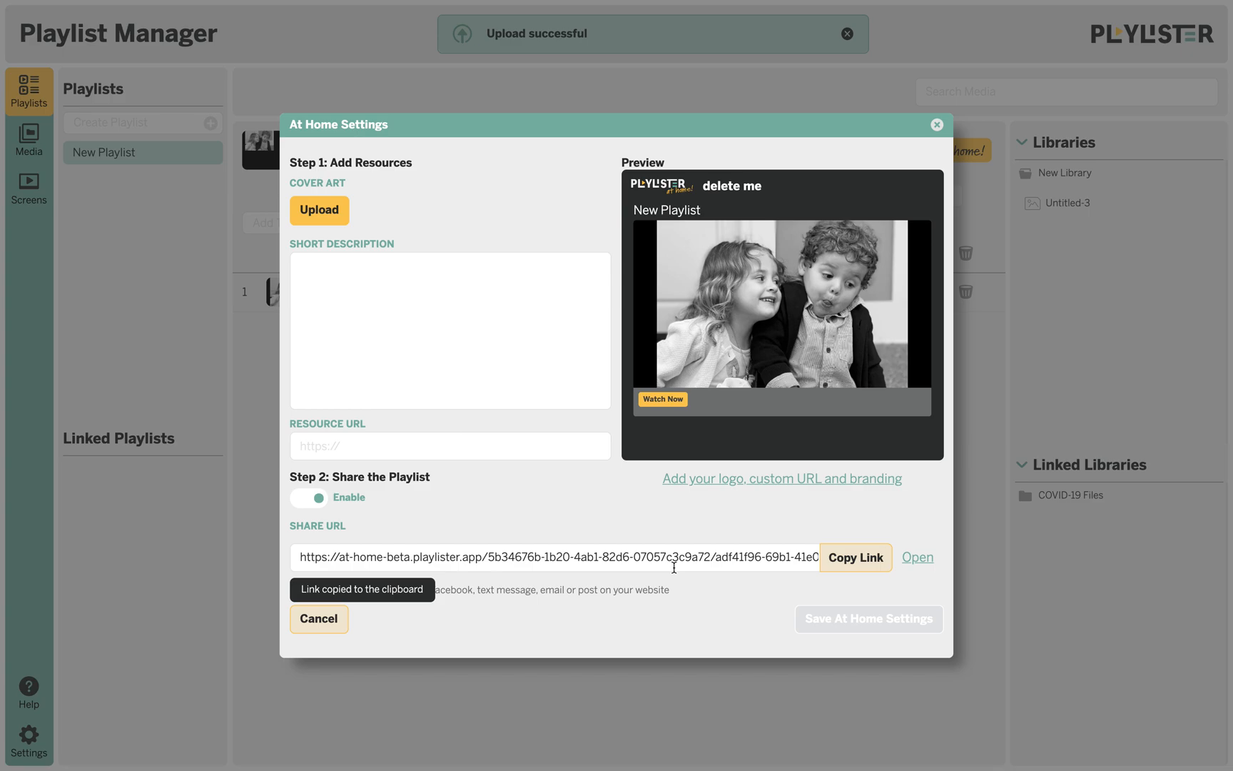